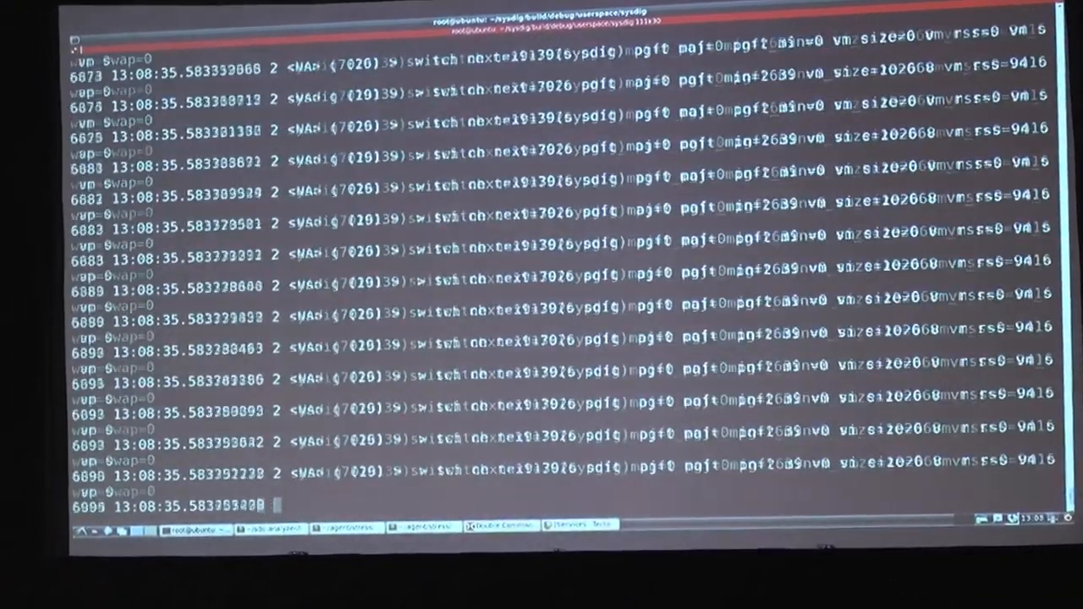
# Step: Interrupt the live sysdig capture with Ctrl+C and retype ./sysdig at the prompt
pyautogui.press('ctrl+c')
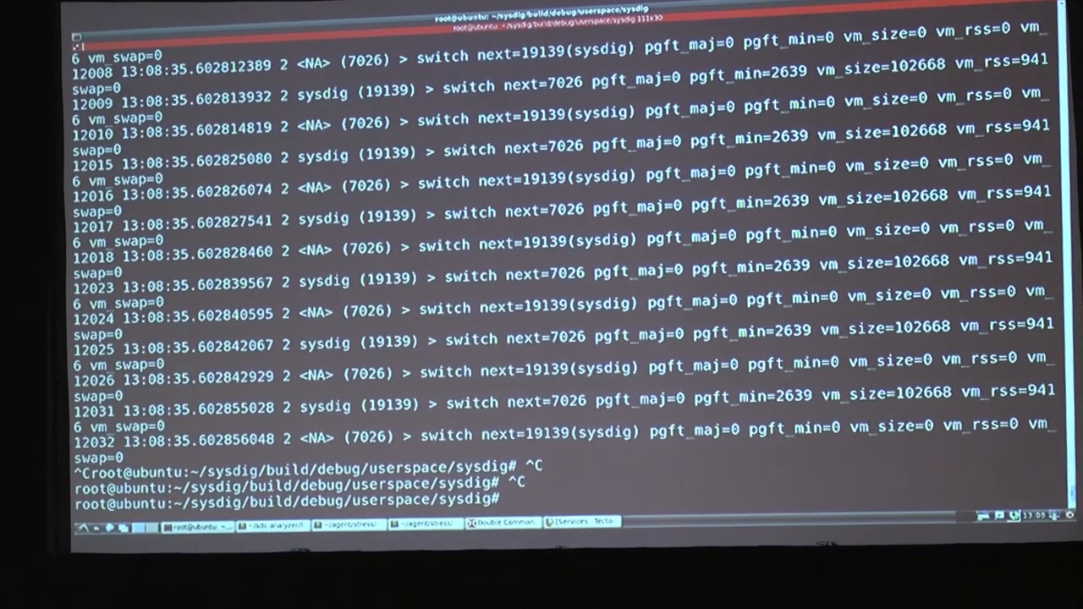
pyautogui.write('./sysdig')
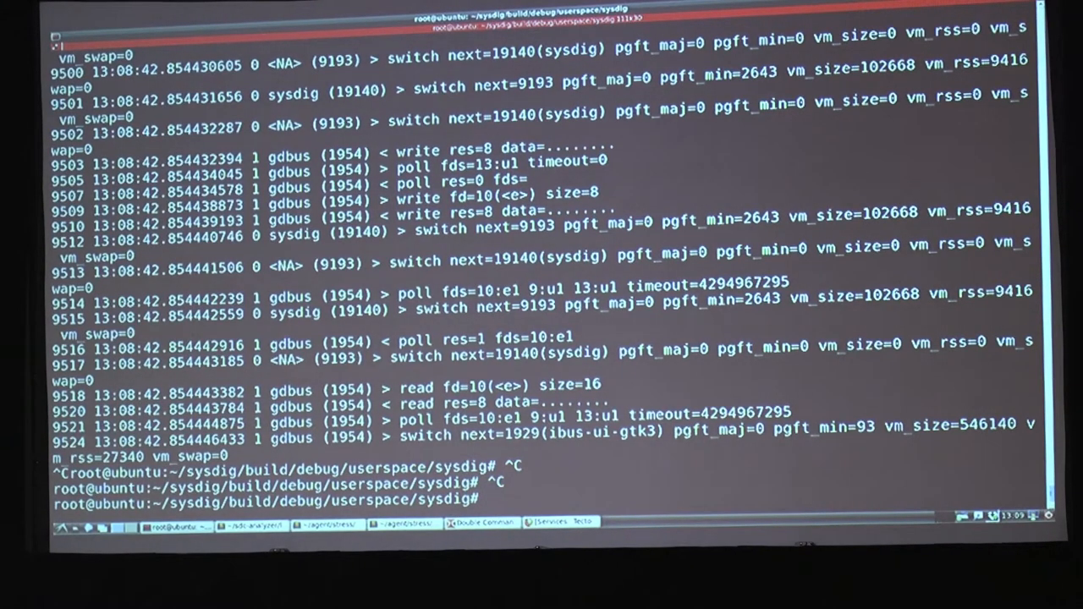
# Step: Run ./sysdig evt.type=open to capture only file-open events
pyautogui.write('./sysdig')
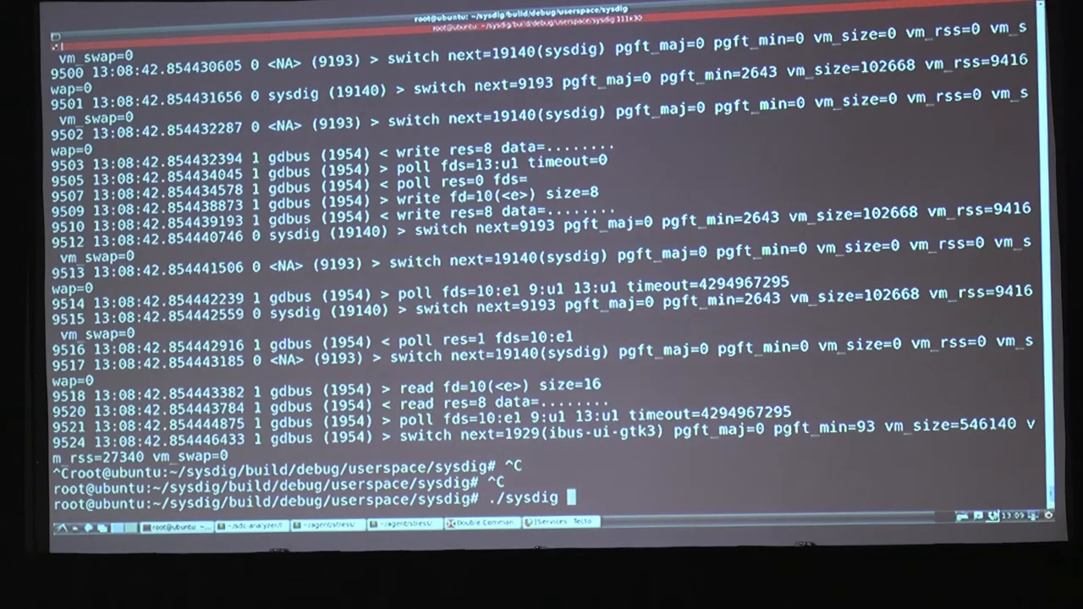
pyautogui.write('evt.type')
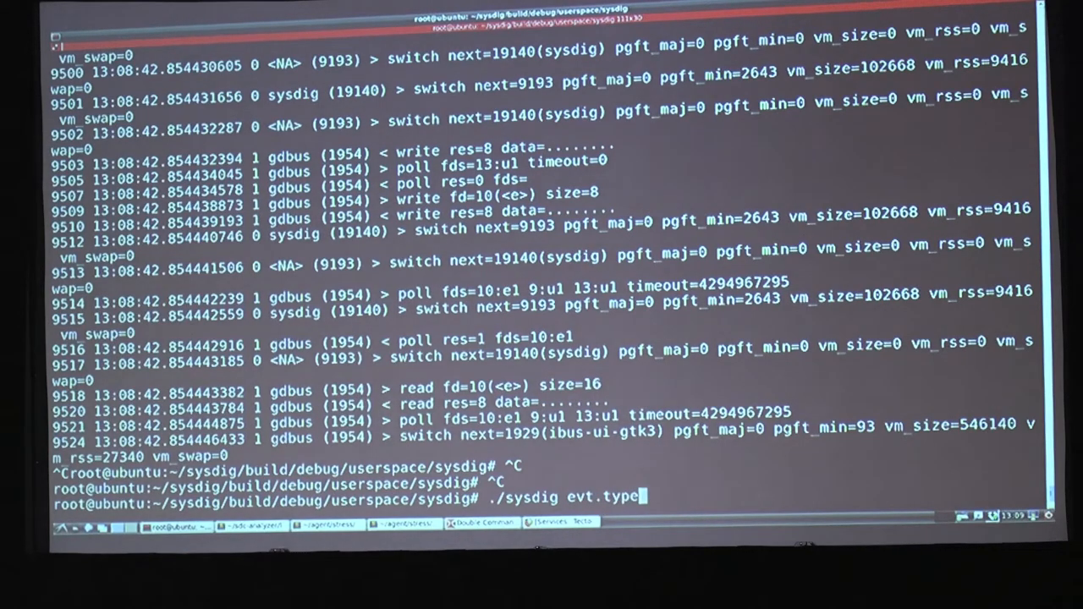
pyautogui.write('=open')
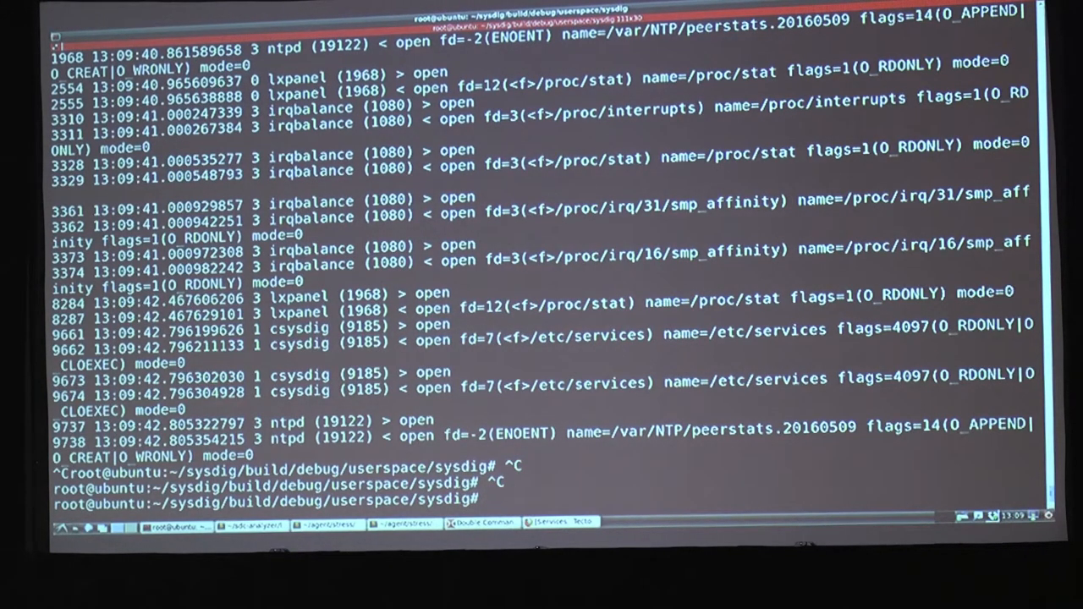
# Step: Run ./sysdig -r pod1 to replay the saved pod trace file
pyautogui.write('./sysdig')
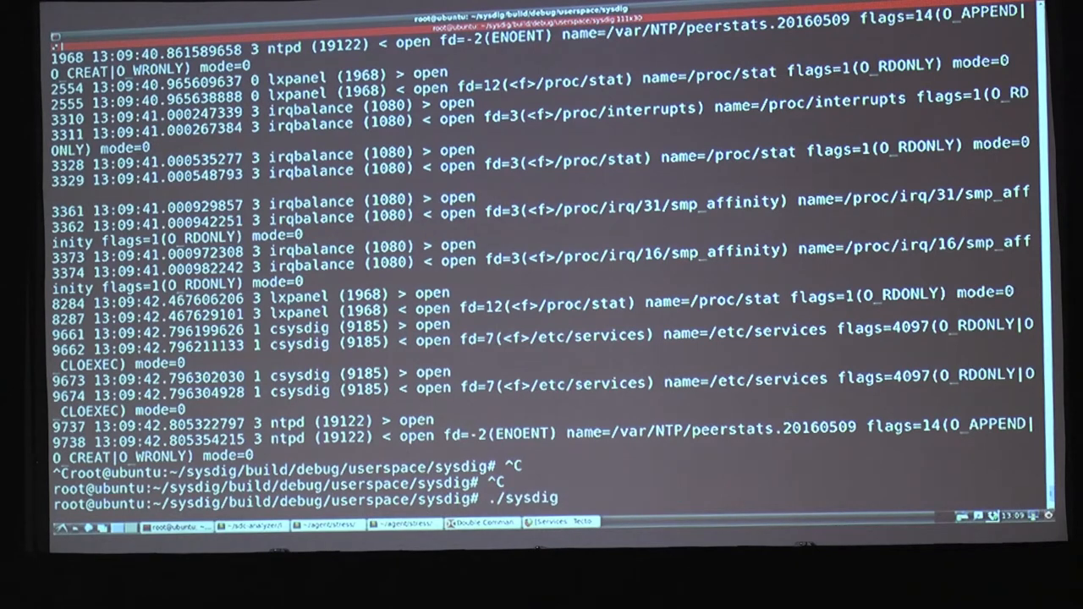
pyautogui.write('-r pod')
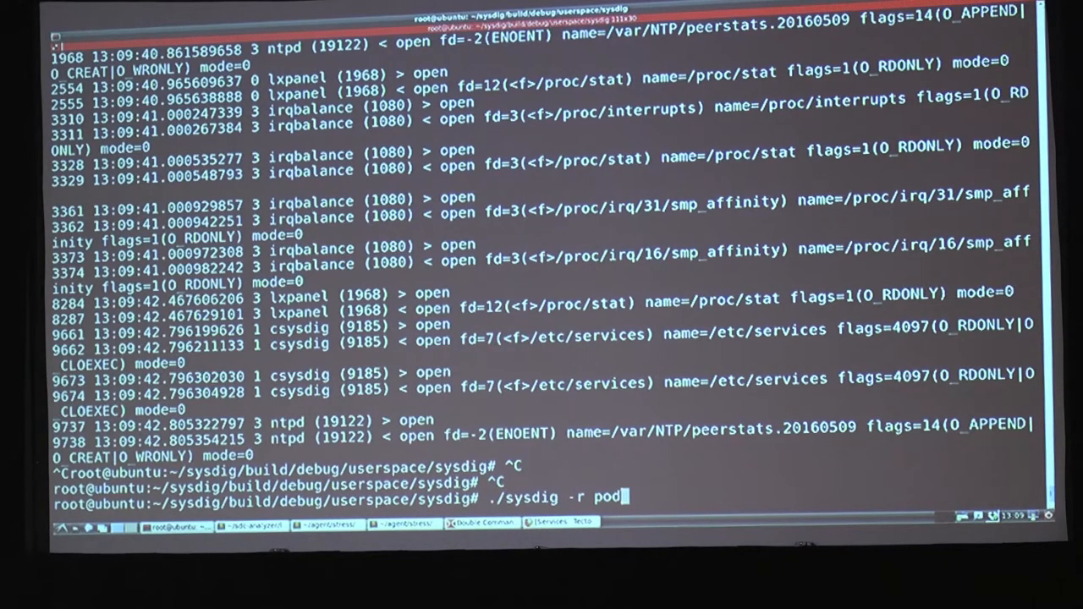
pyautogui.write('1')
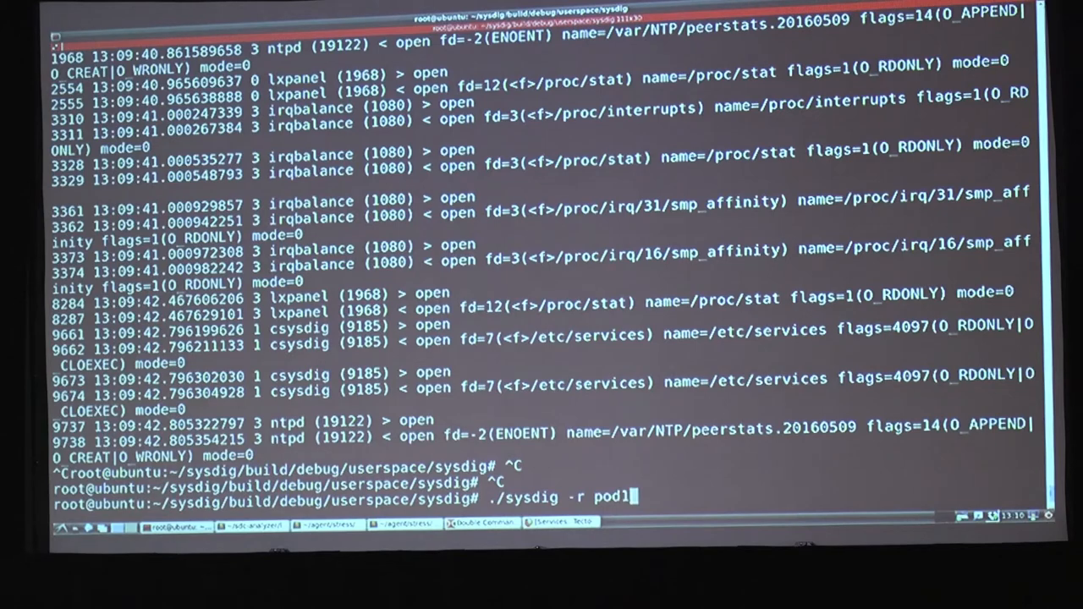
pyautogui.press('BackSpace')
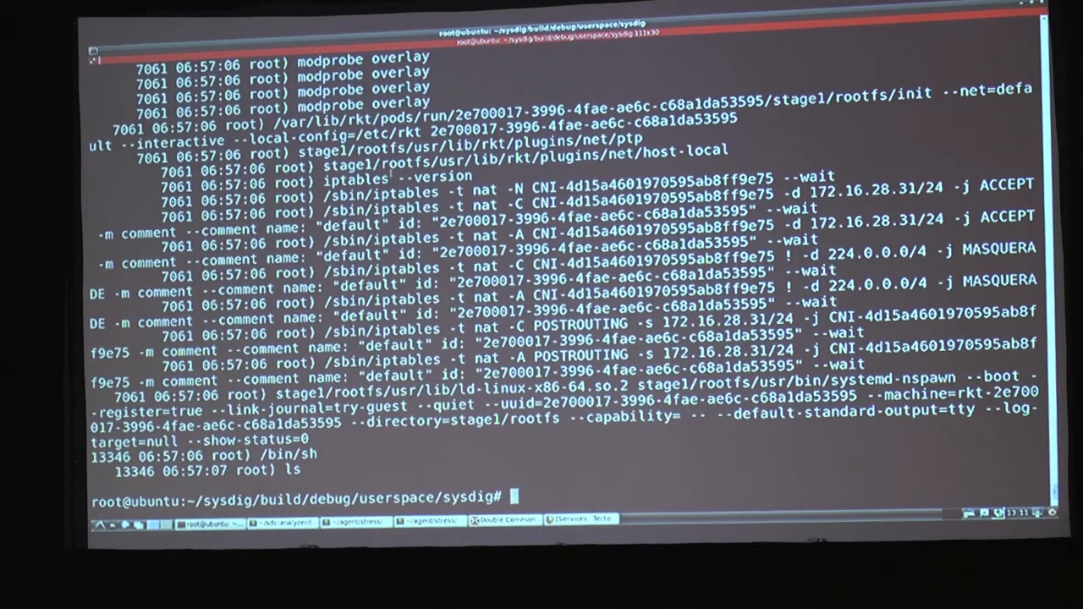
# Step: Enter ./sysdig -c spy_users -r rkt-cgroups.scap at the prompt, ready to run
pyautogui.write('./sysdig -c spy_users -r rkt-cgroups.scap')
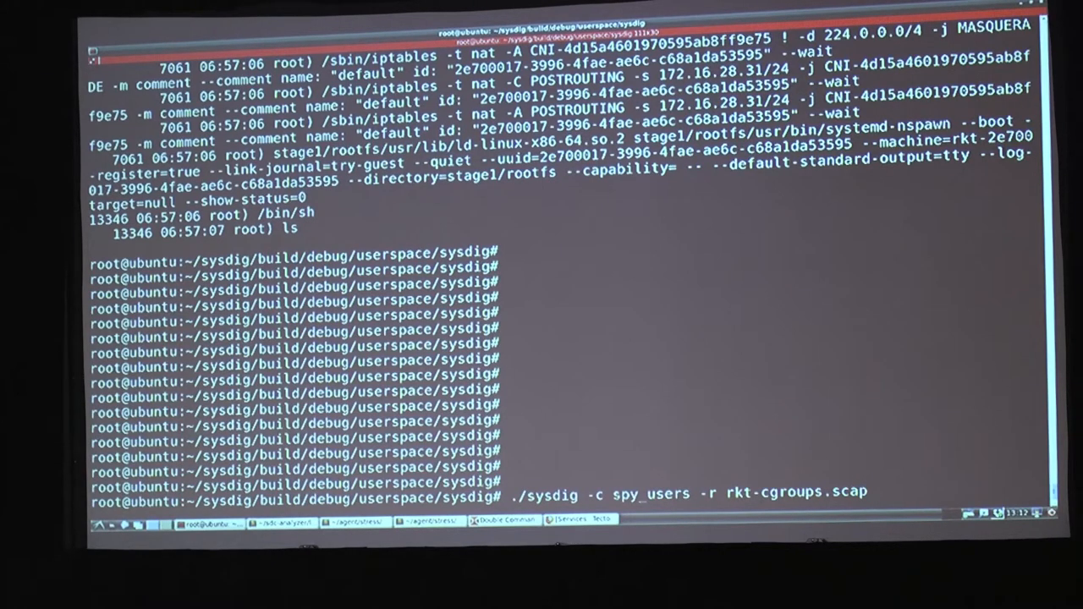
# Step: Run the spy_users replay of rkt-cgroups.scap and review the rkt startup commands listed
pyautogui.press('Return')
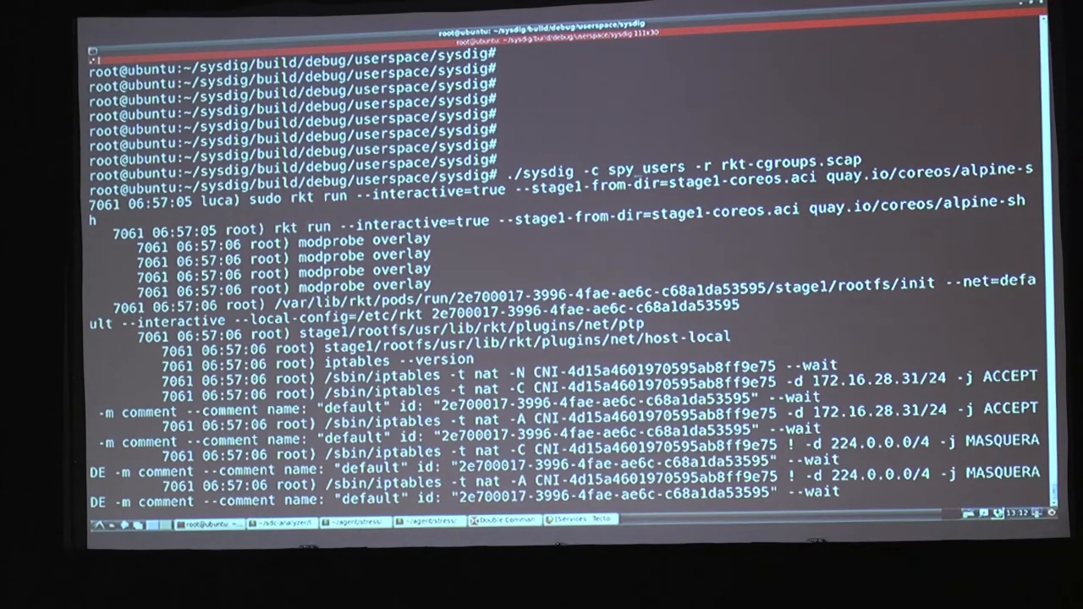
pyautogui.scroll(-3)
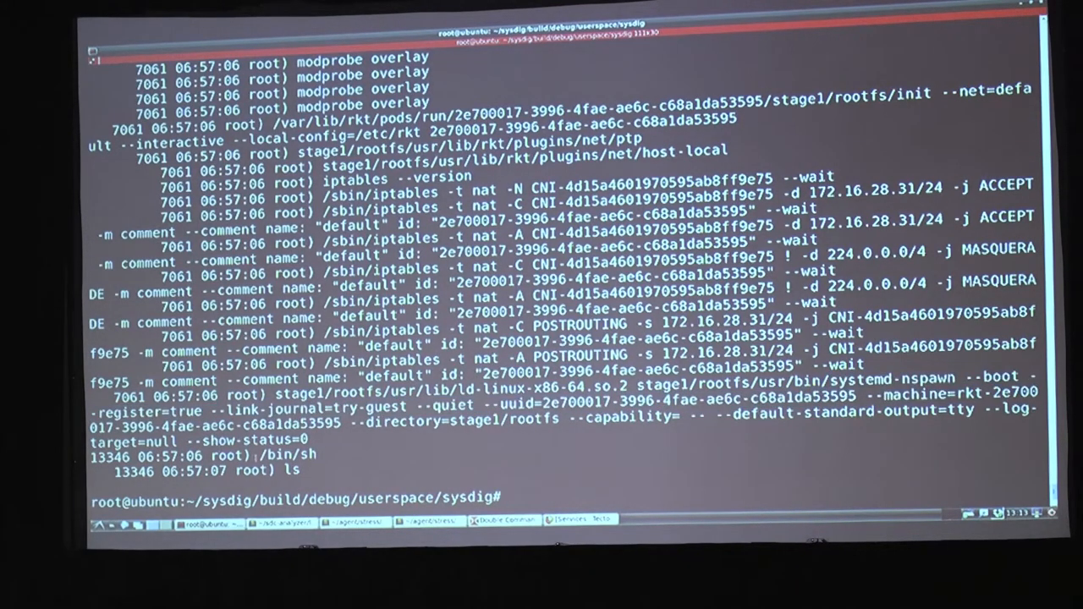
pyautogui.doubleClick(288, 455)
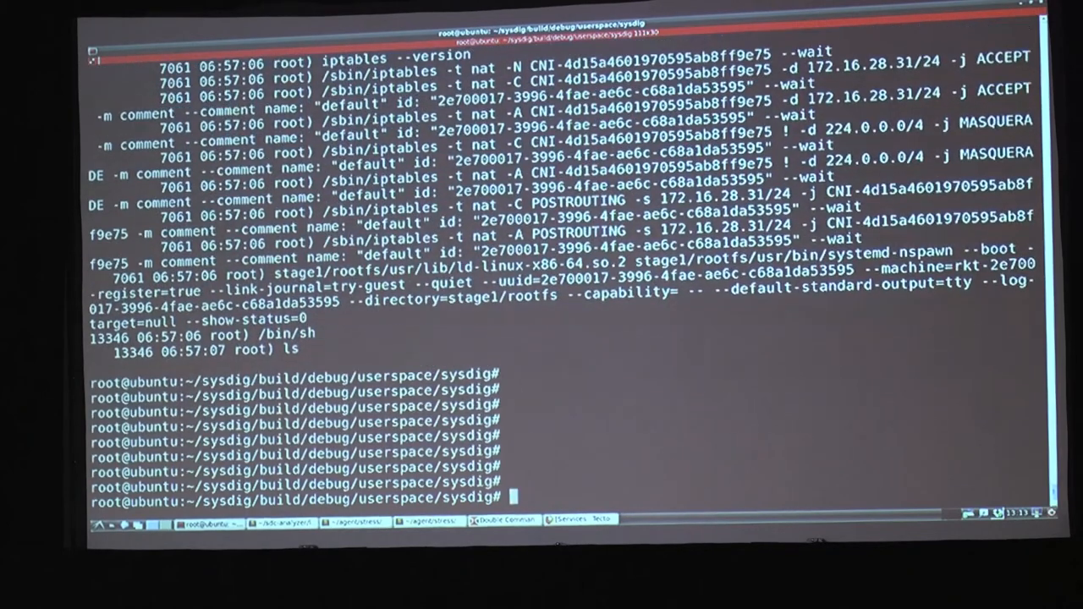
# Step: Run the spy_users replay of the rkt capture showing /bin/sh and ls, then enter the next sysdig command
pyautogui.write('./sysdig -c spy_users -r rkt-cgroups.scap')
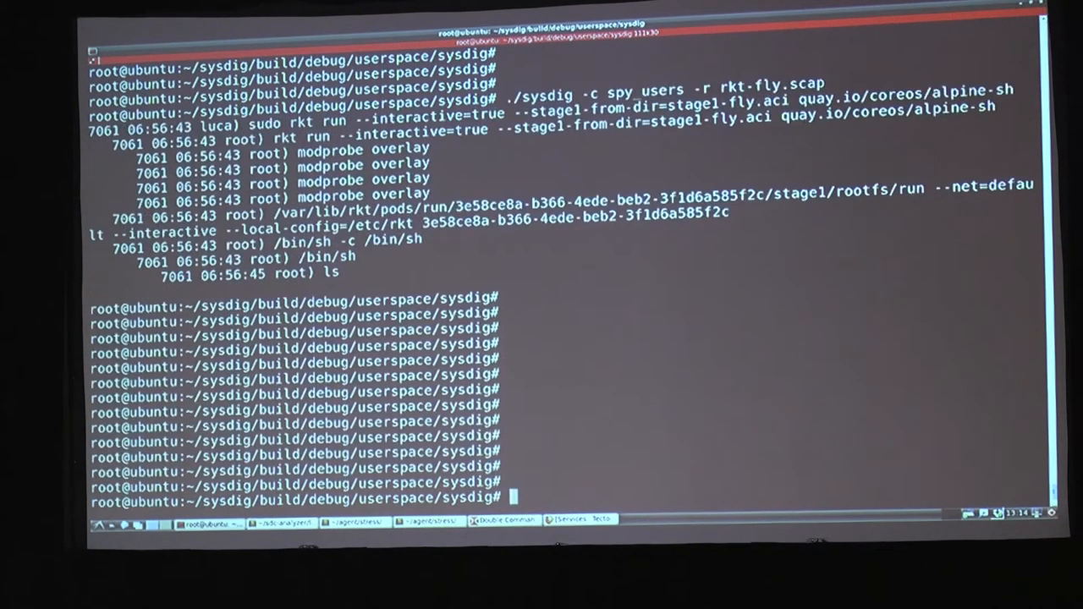
pyautogui.write('./sysdig evt.type=open')
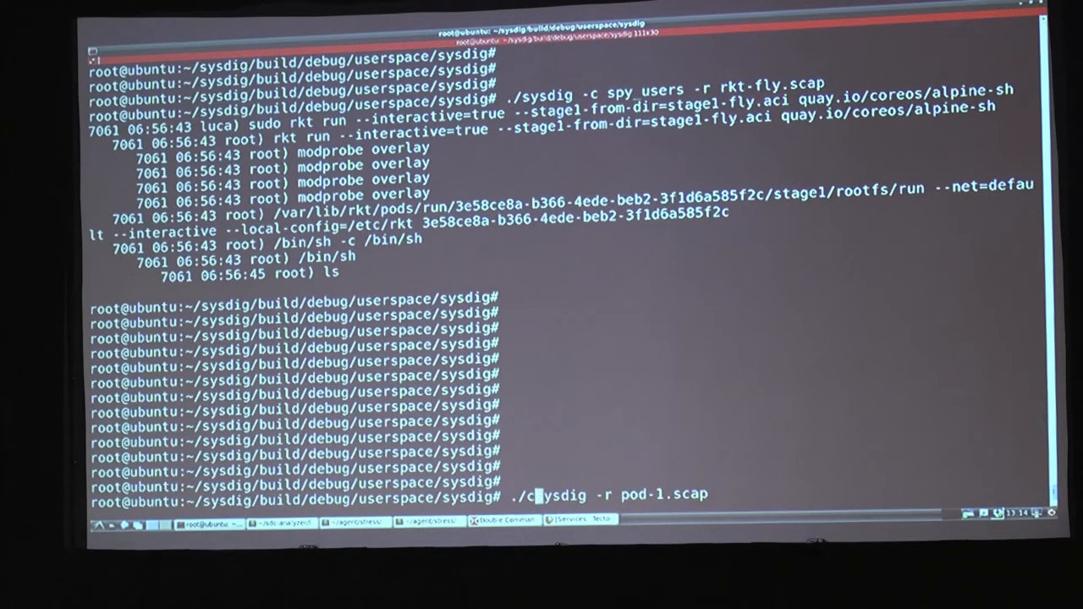
# Step: Launch csysdig on pod-1.scap and bring up the Views selection panel
pyautogui.write('s')
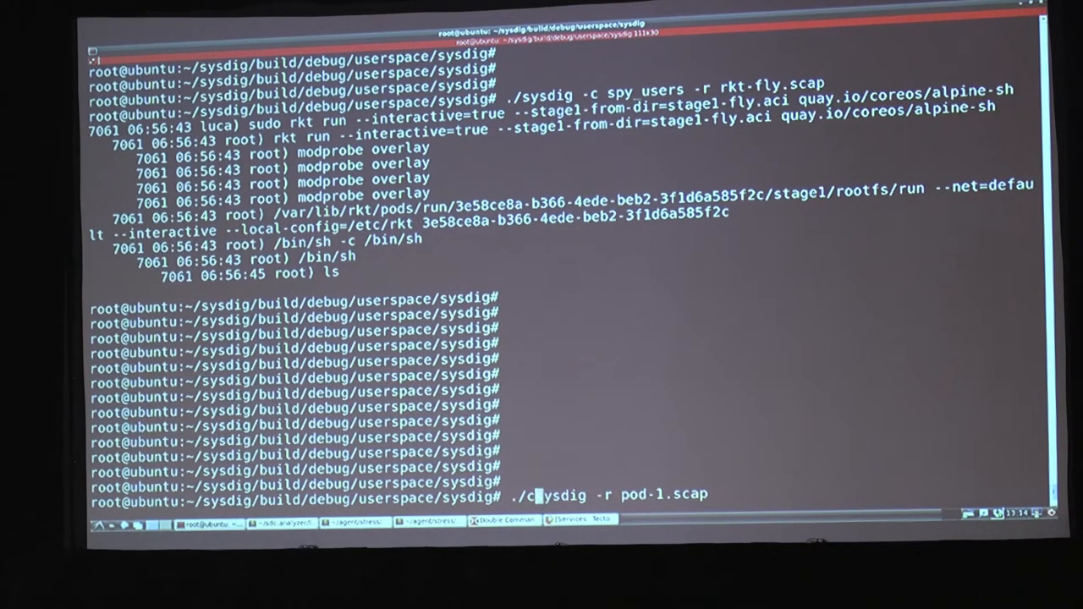
pyautogui.press('Return')
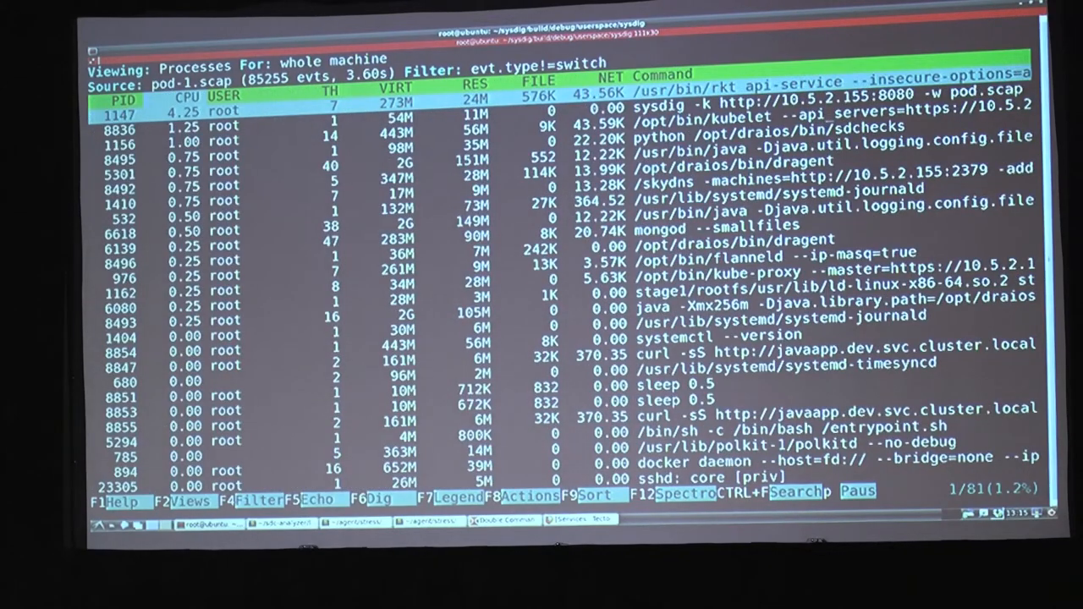
pyautogui.press('Down')
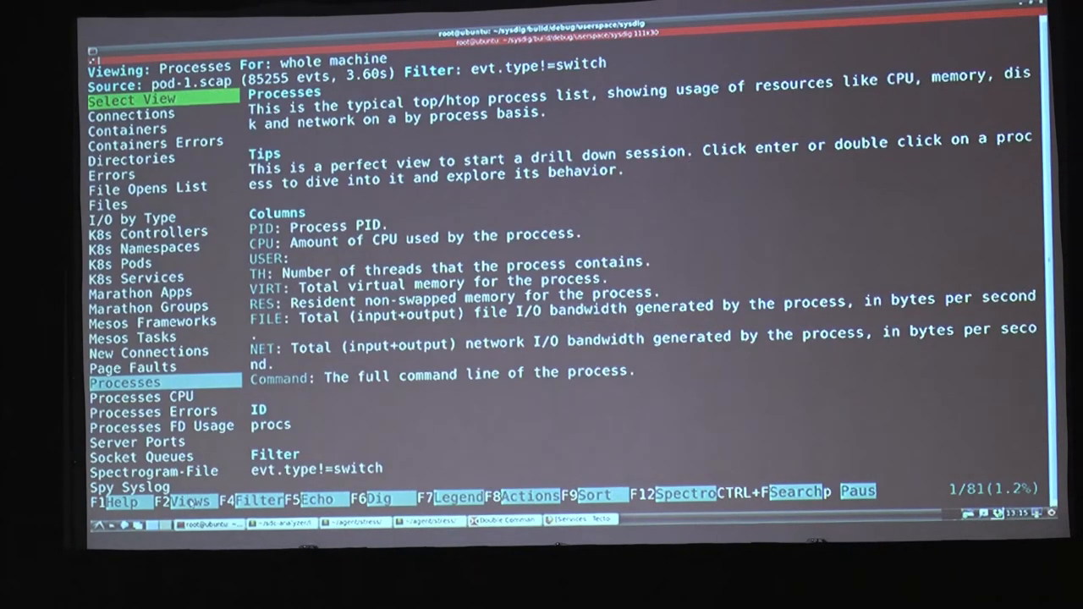
# Step: Preview the K8s Pods view, then switch csysdig to the Containers view
pyautogui.click(135, 278)
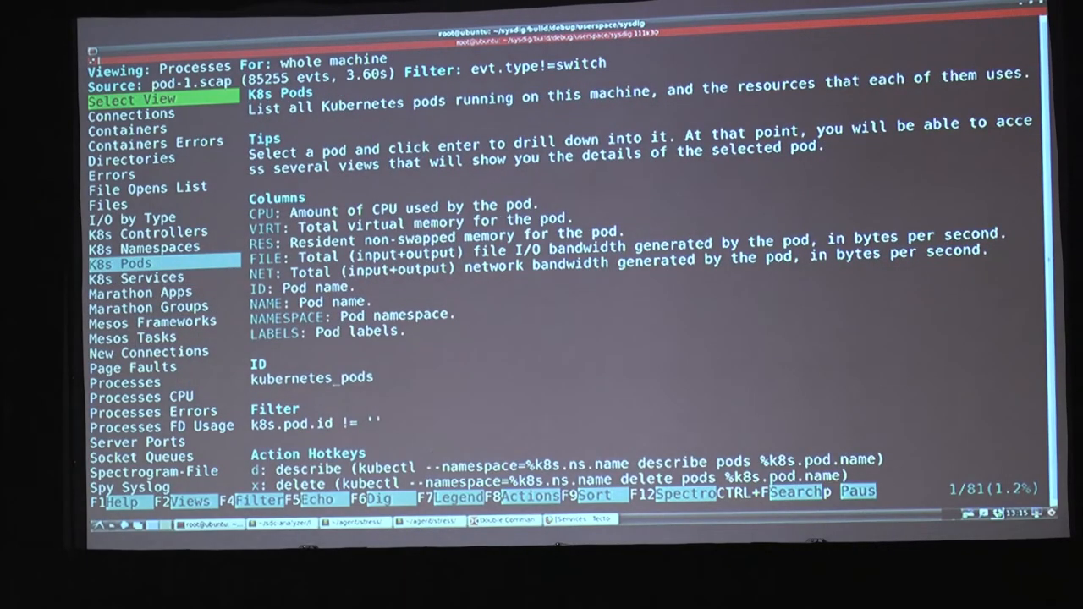
pyautogui.click(129, 129)
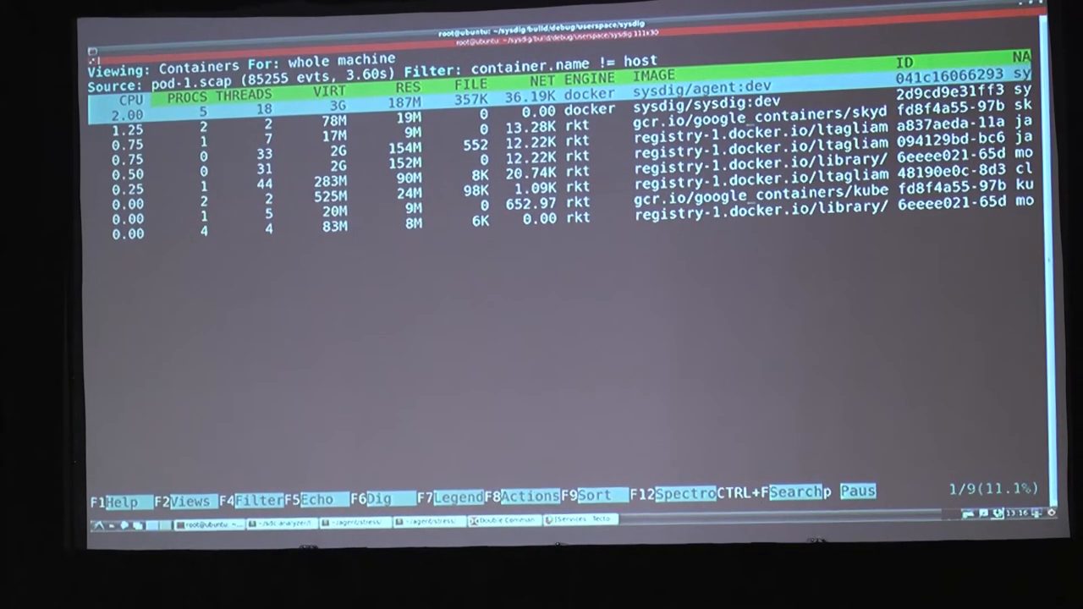
pyautogui.moveTo(269, 408)
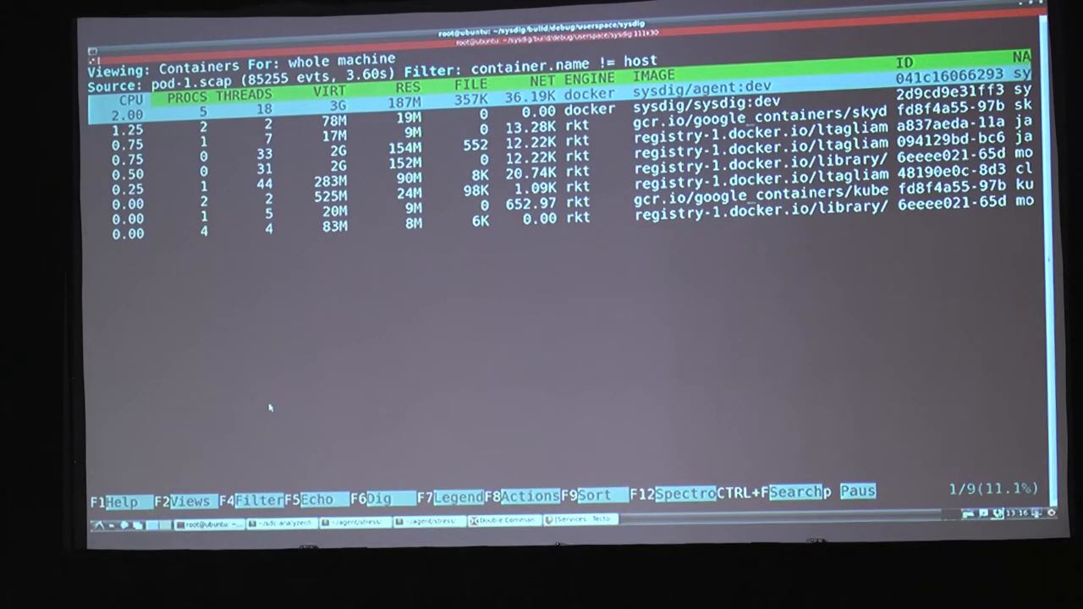
# Step: Scroll the Containers table right to reveal the ID and NAME columns
pyautogui.hscroll(3)
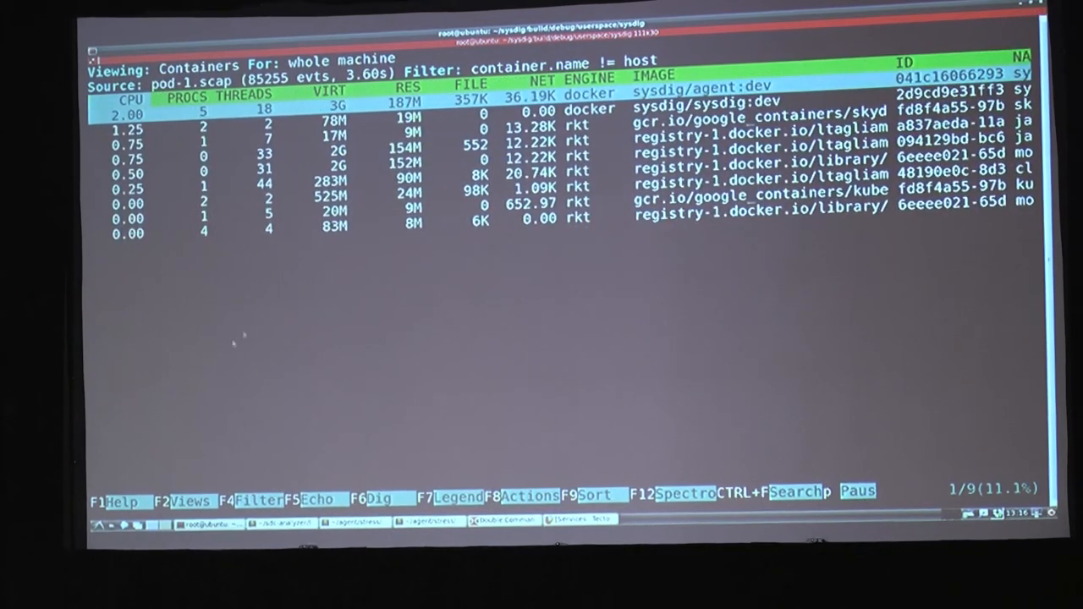
pyautogui.moveTo(223, 110)
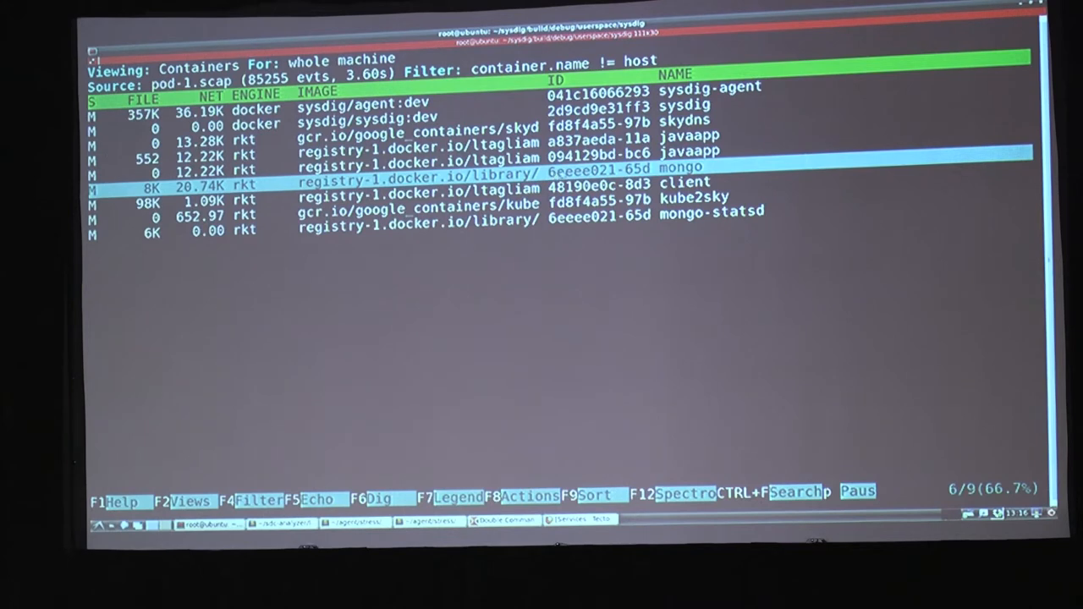
pyautogui.moveTo(600, 226)
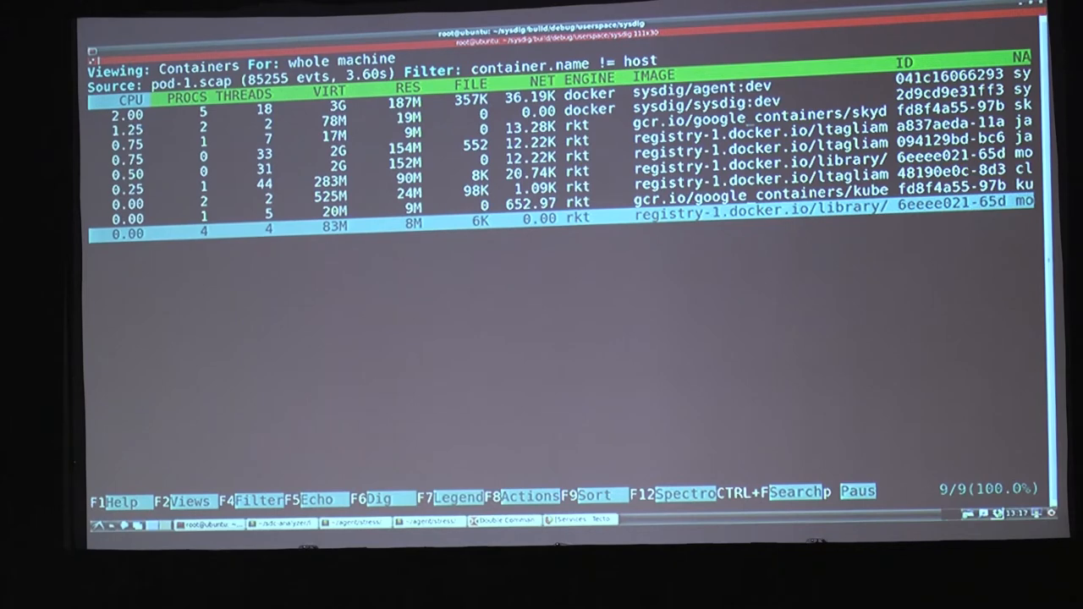
pyautogui.press('Up')
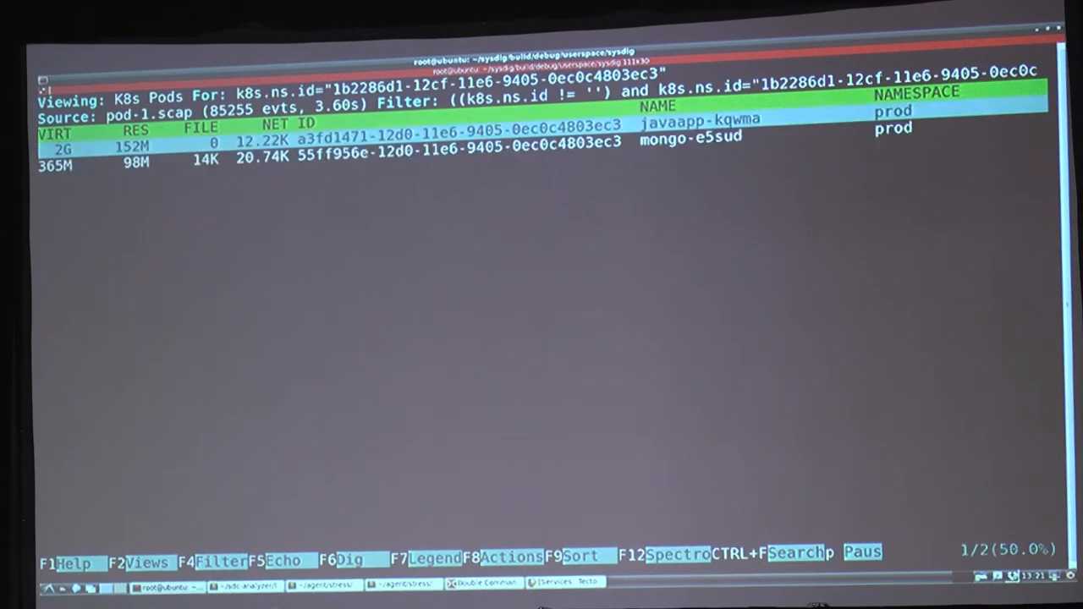
# Step: Drill into the prod namespace to list its pods javaapp-kgwma and mongo-e5sud
pyautogui.press('enter')
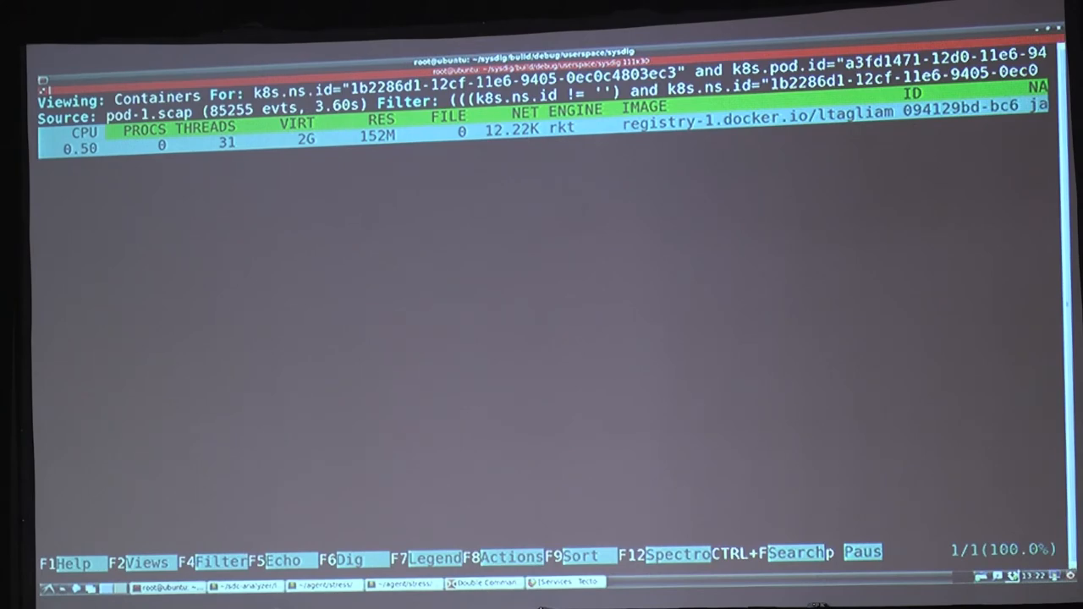
# Step: Show the javaapp pod container's I/O activity with Java's Redis GET and INCR counter traffic
pyautogui.press('f2')
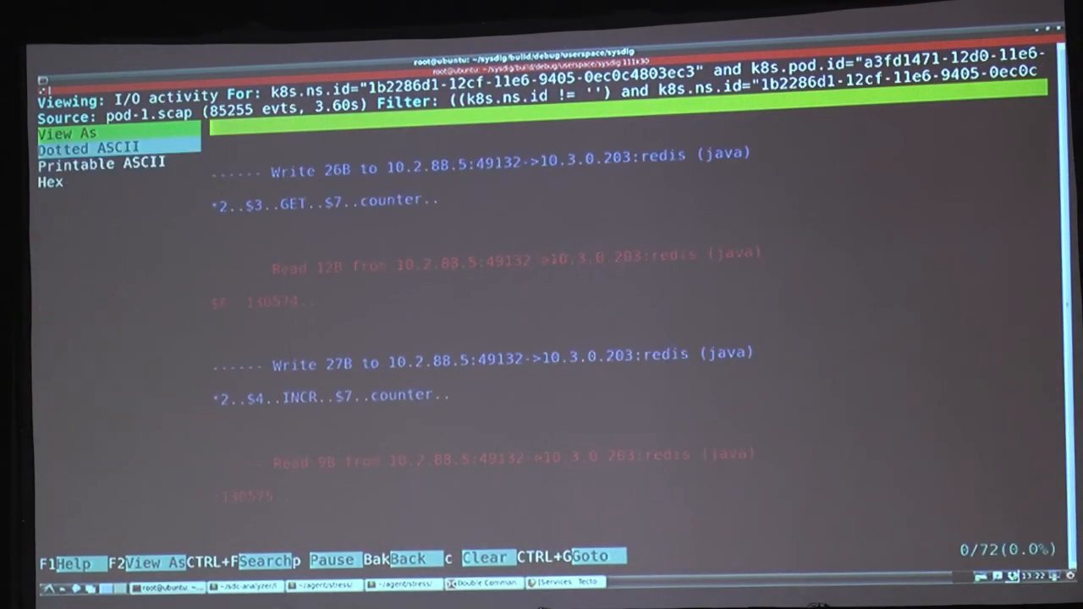
# Step: View the Redis I/O payloads as Printable ASCII and scroll through the GET/INCR exchanges
pyautogui.click(102, 163)
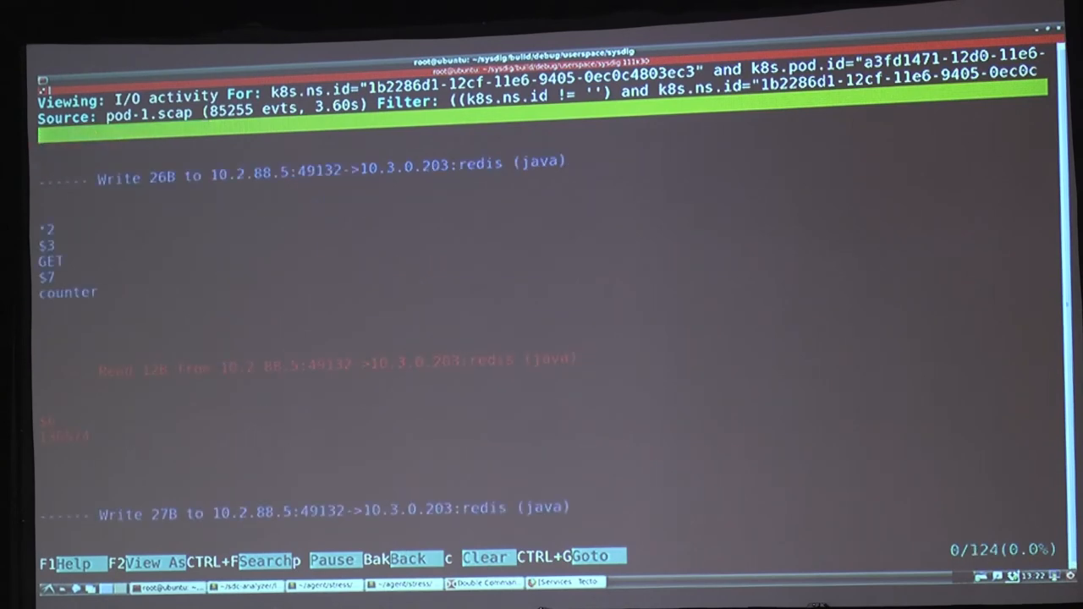
pyautogui.moveTo(400, 212)
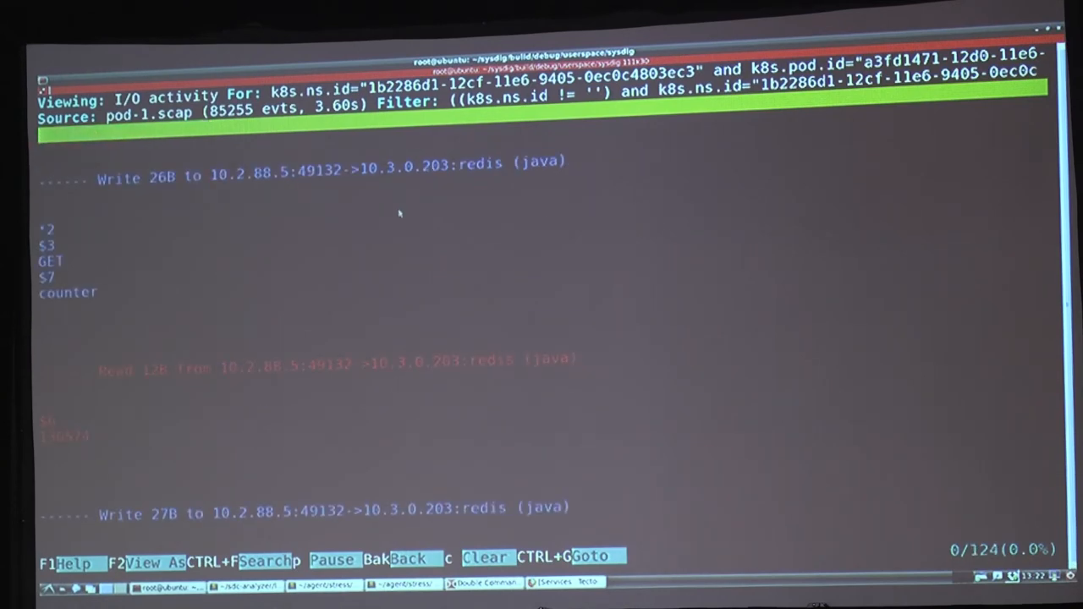
pyautogui.scroll(-3)
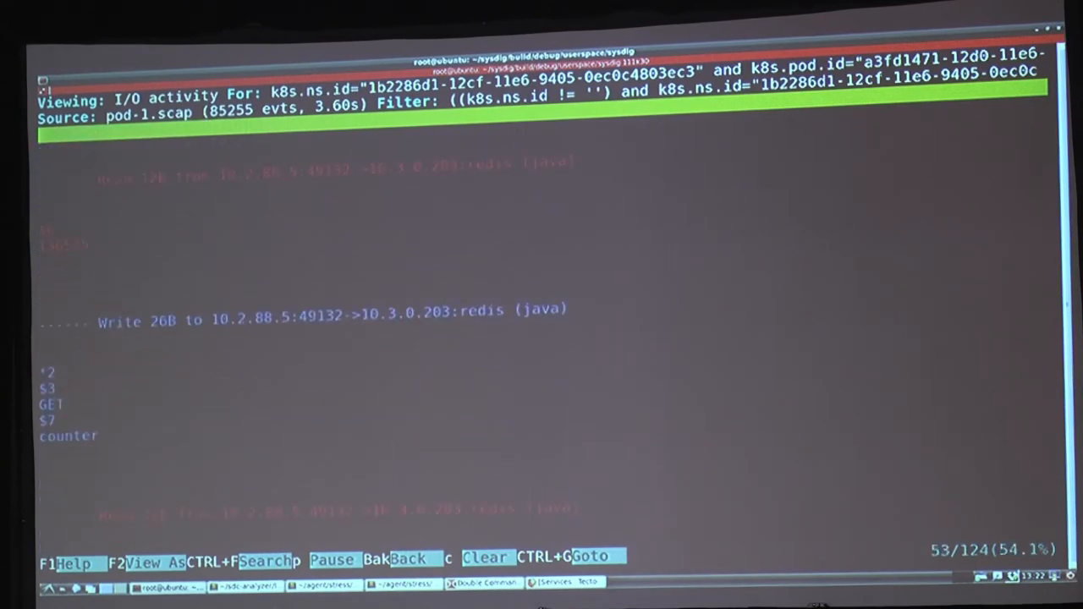
pyautogui.scroll(-3)
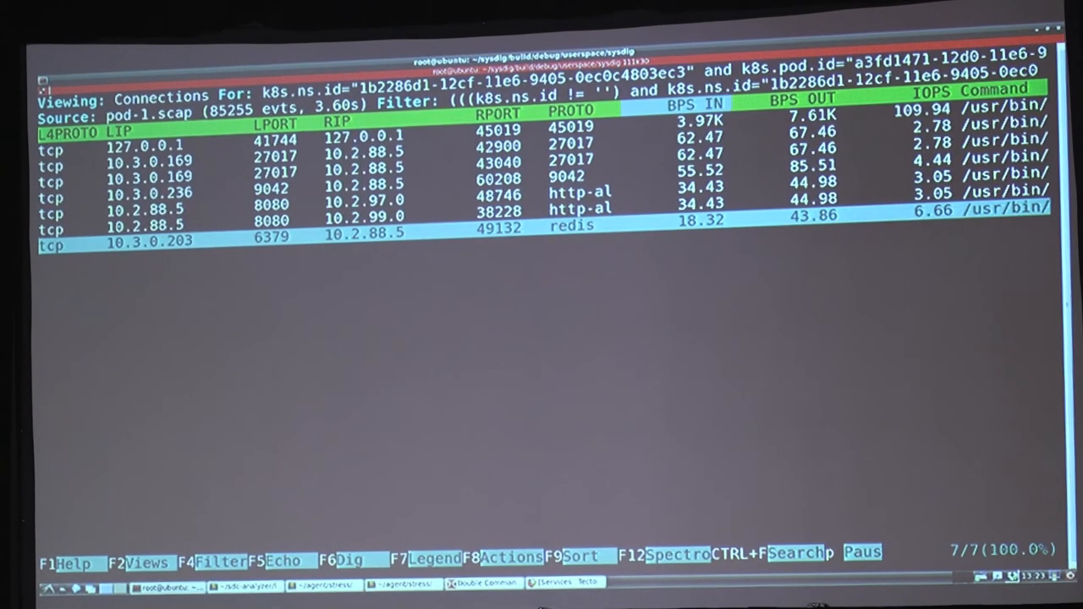
pyautogui.moveTo(372, 319)
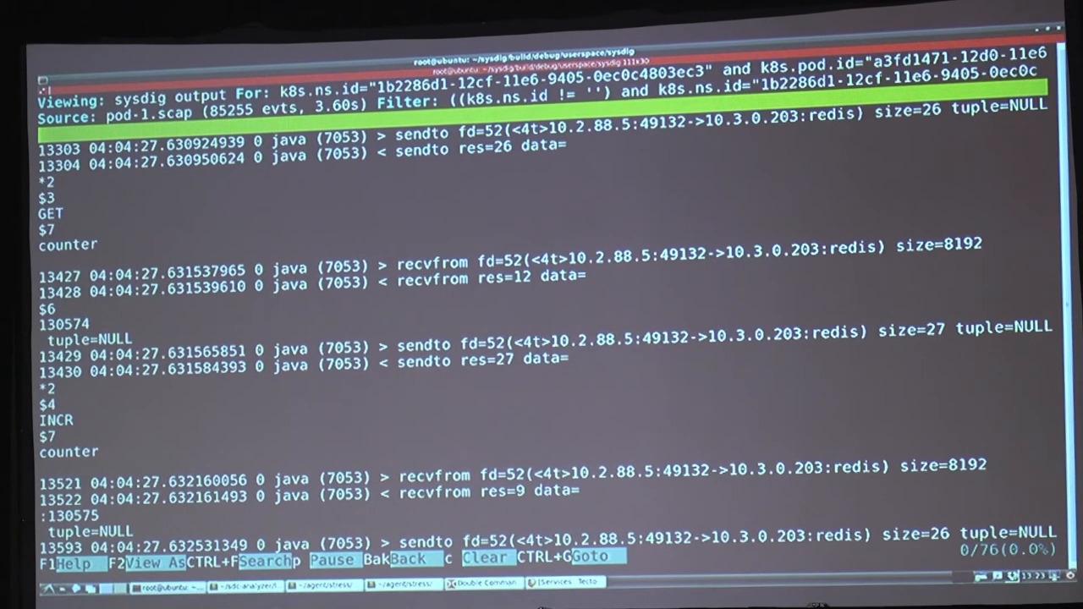
pyautogui.moveTo(308, 413)
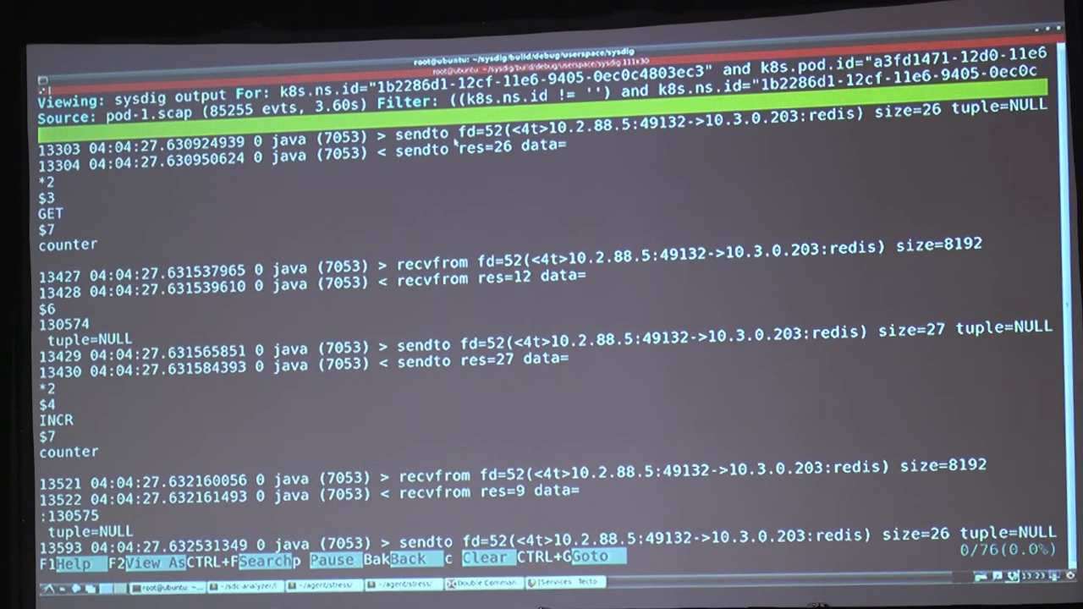
pyautogui.moveTo(443, 183)
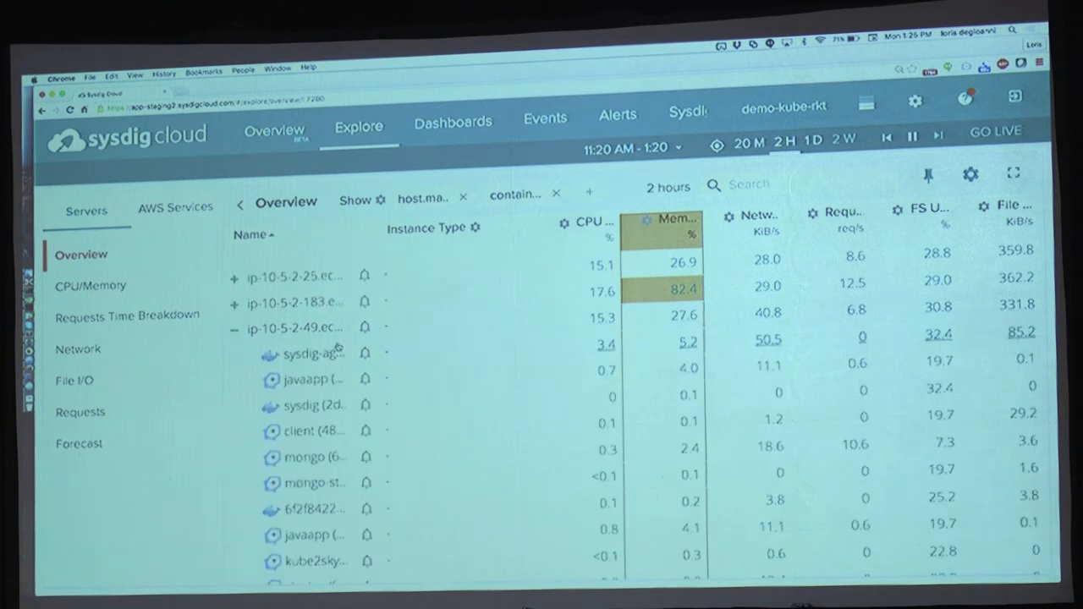
# Step: Scroll the expanded host's container rows and bring up the mongo container's cpu.used.percent chart
pyautogui.scroll(-3)
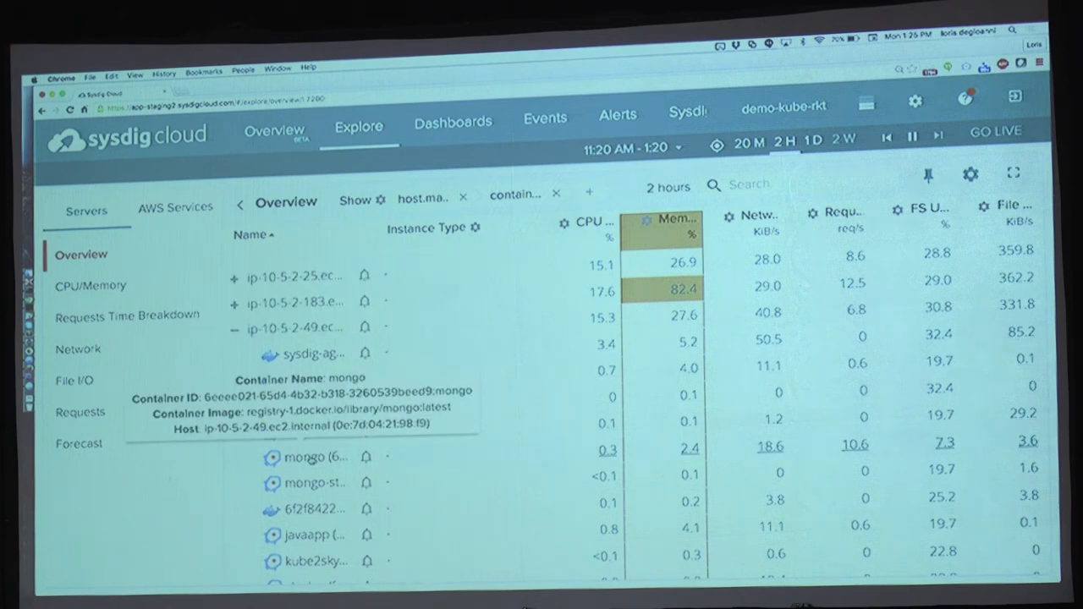
pyautogui.click(305, 456)
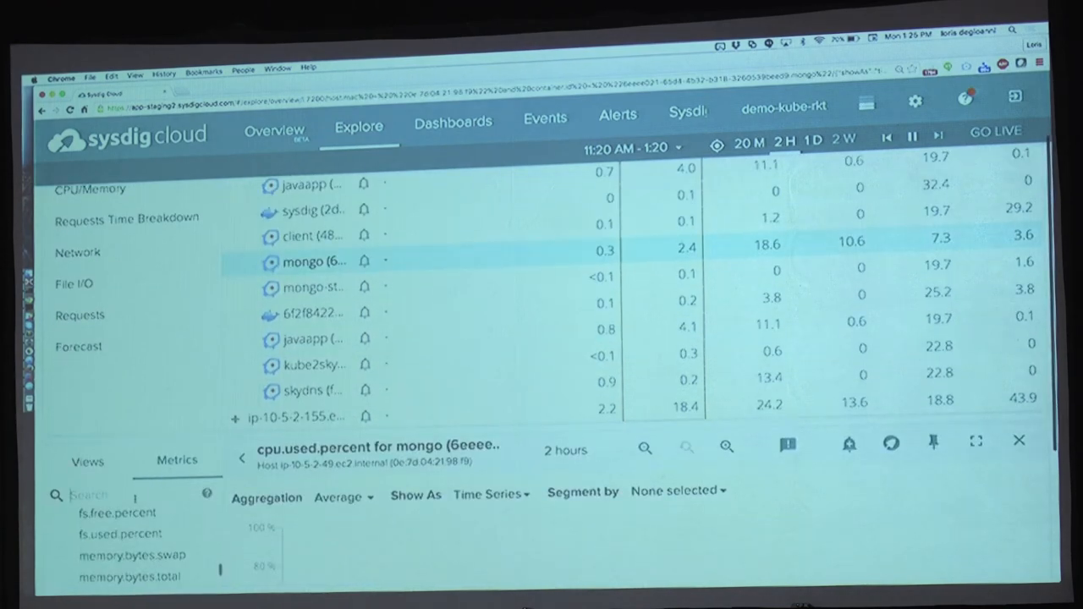
# Step: Find the MongoDB dashboard via 'mong' for the mongo container and scroll through its metrics
pyautogui.write('mongo')
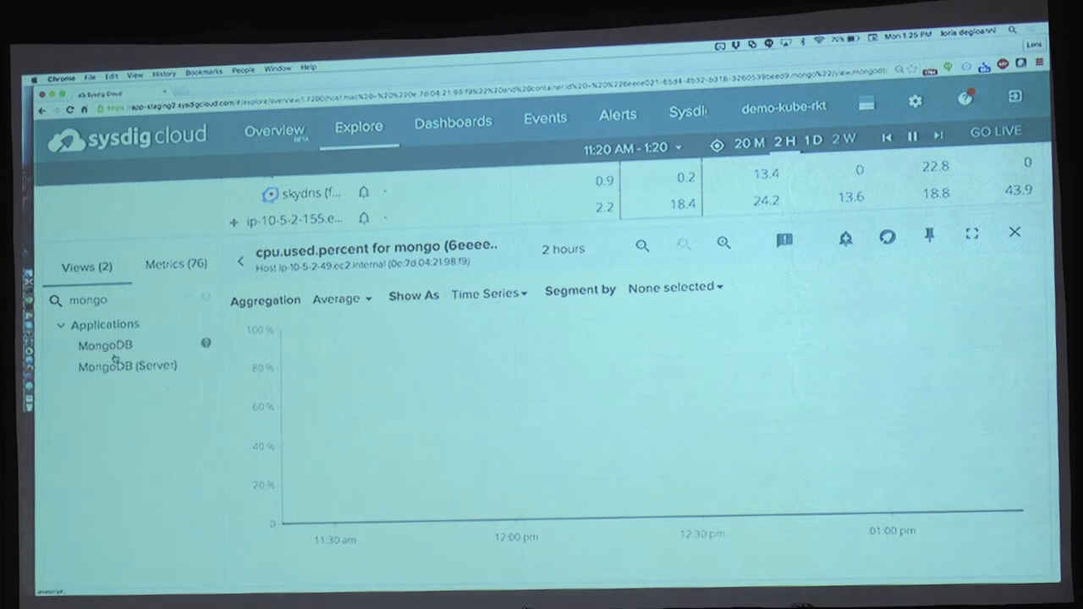
pyautogui.click(105, 345)
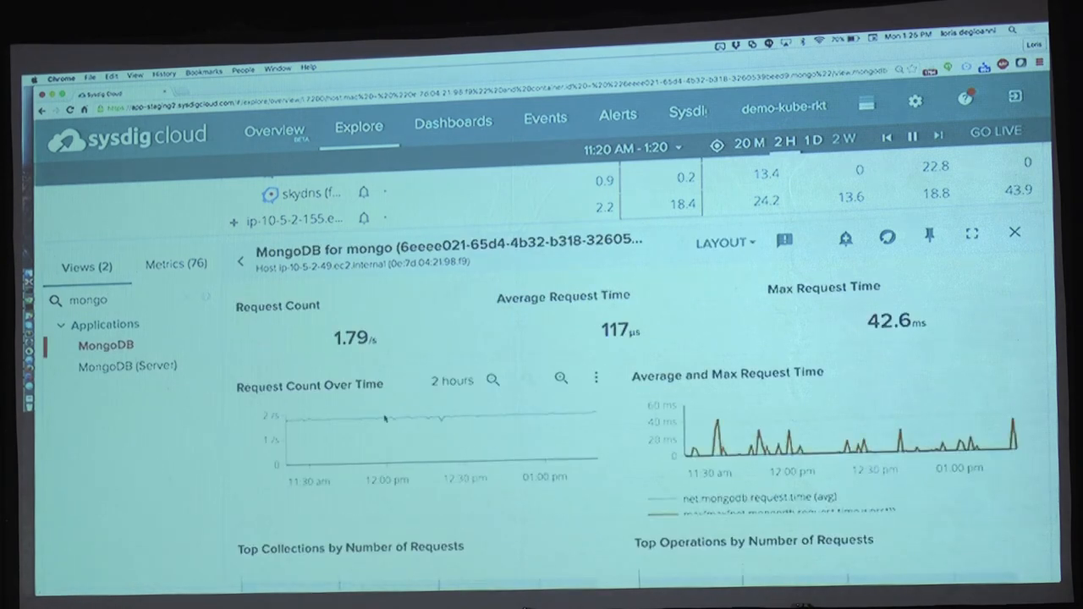
pyautogui.scroll(-3)
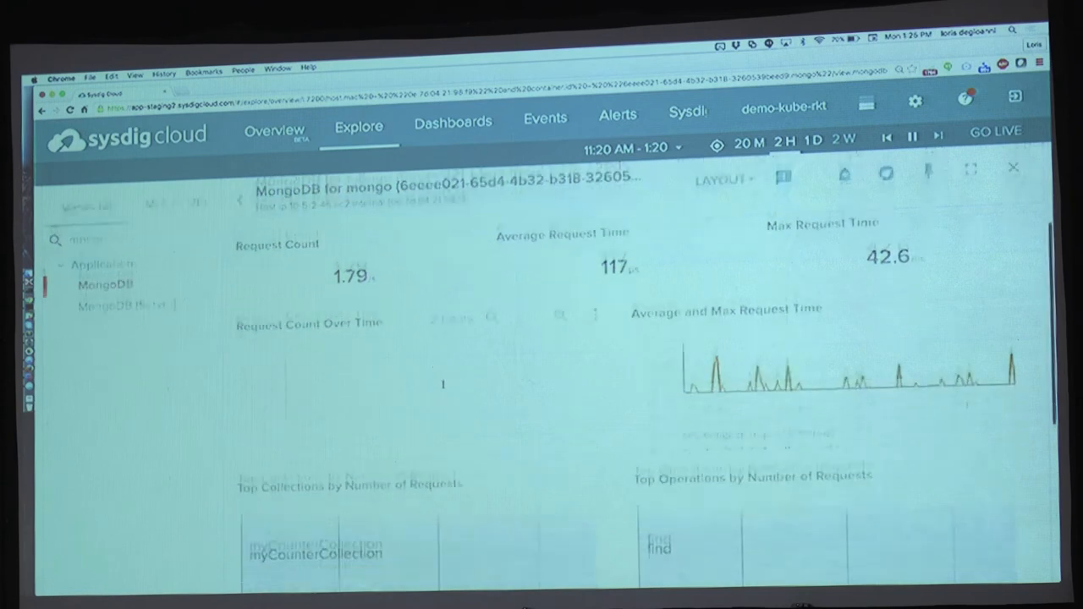
pyautogui.scroll(-3)
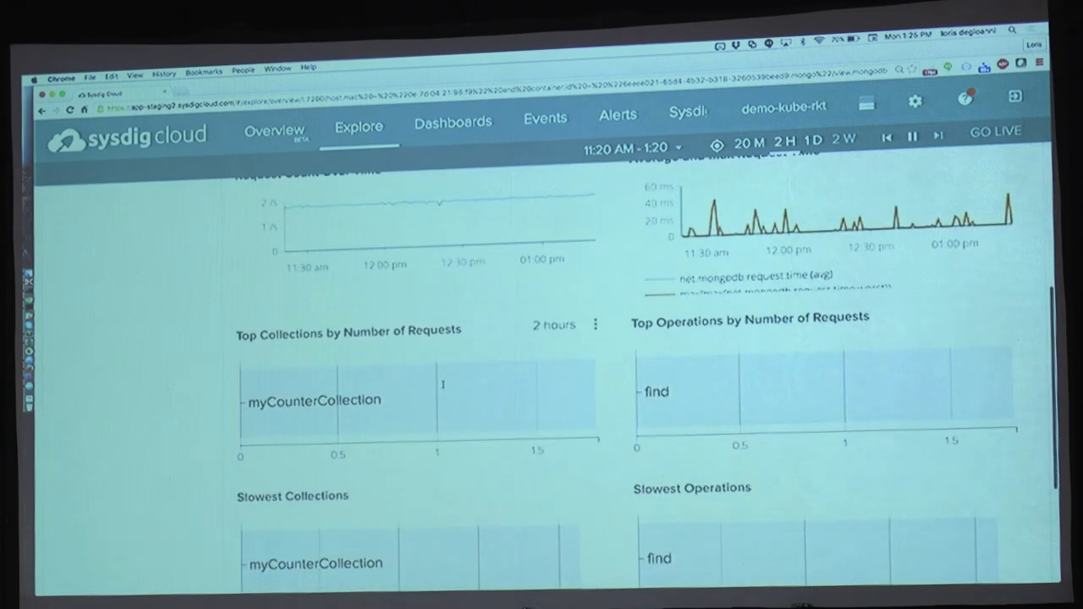
pyautogui.scroll(-3)
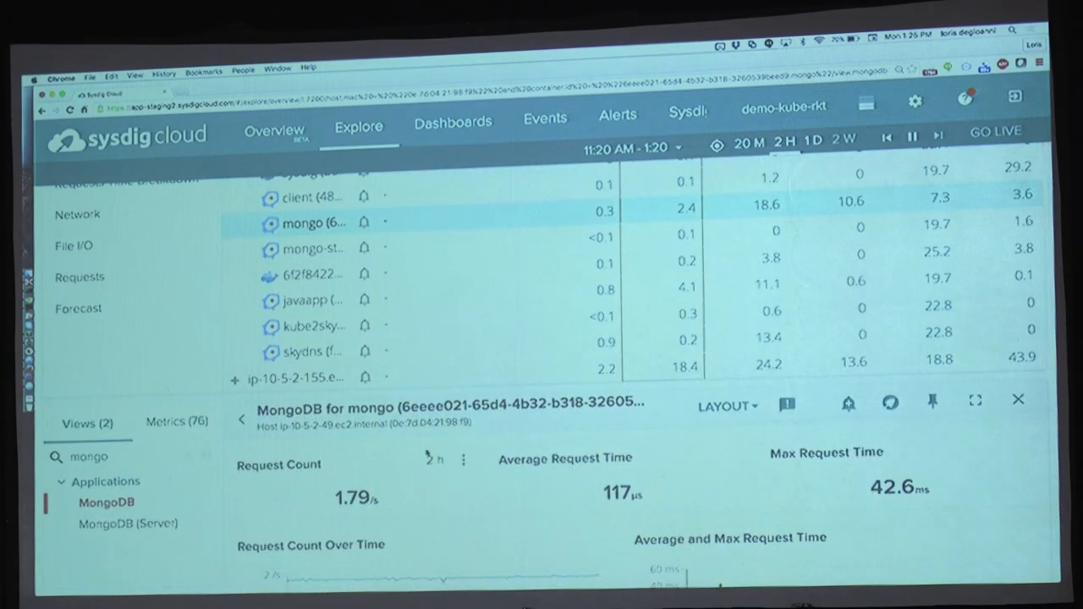
pyautogui.scroll(-3)
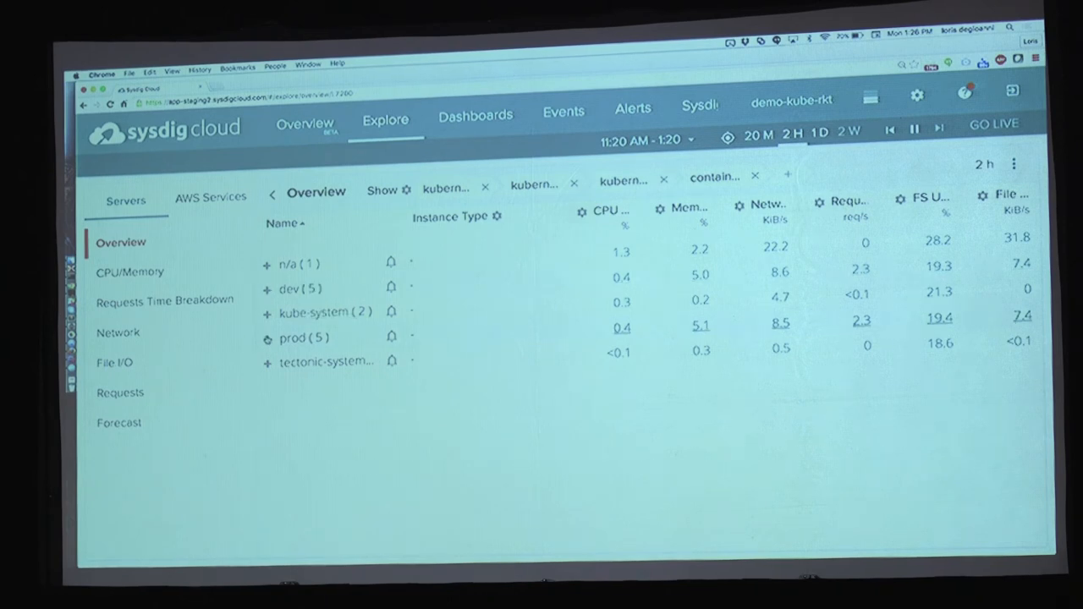
# Step: Expand prod, select the cassandra service and show its Cassandra Overview found via 'cassa'
pyautogui.click(267, 338)
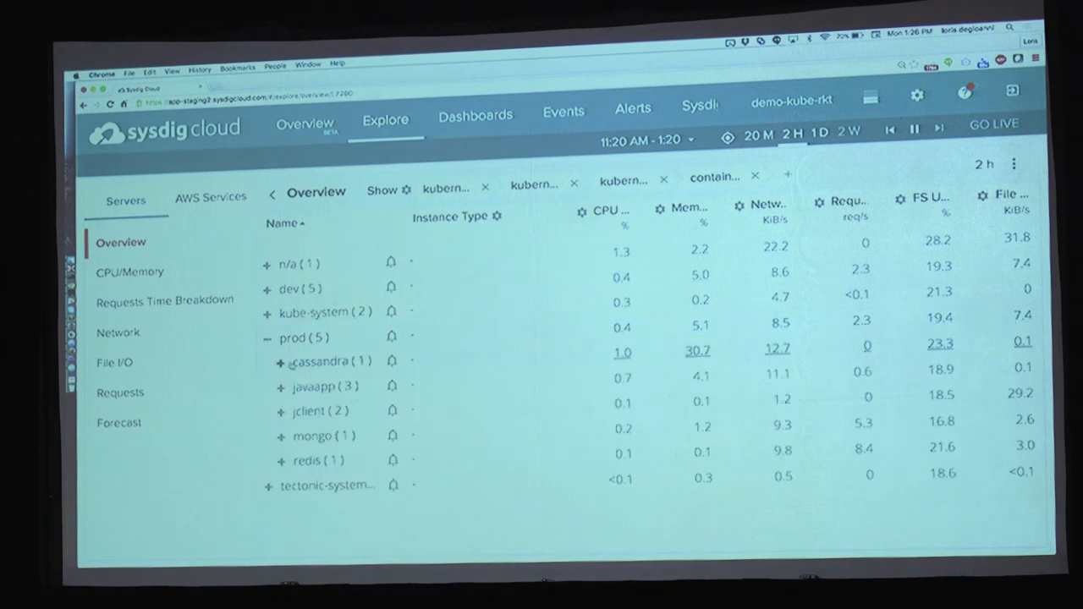
pyautogui.moveTo(320, 362)
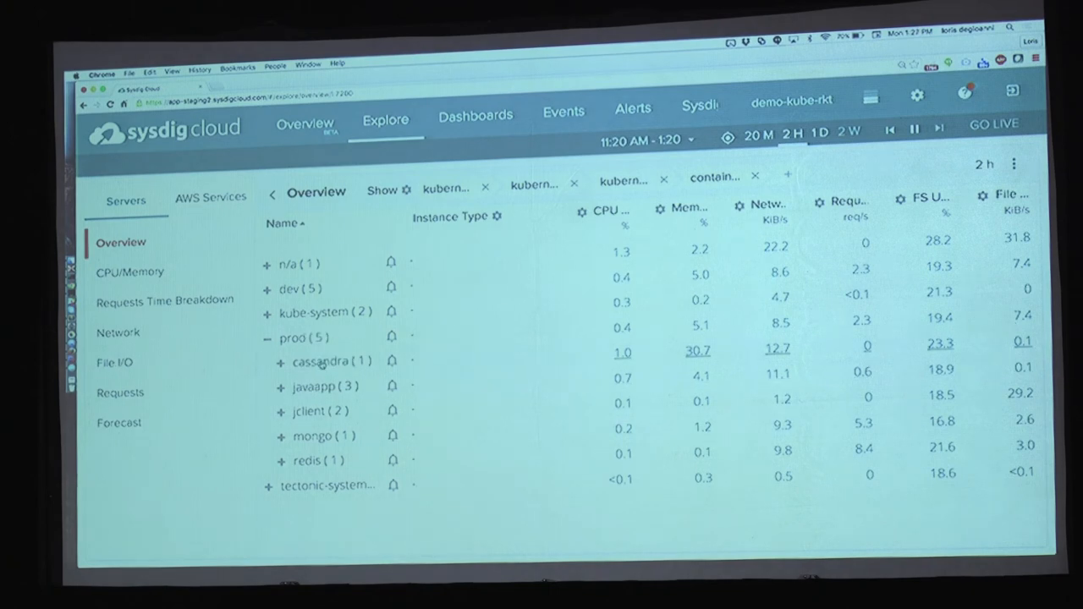
pyautogui.click(319, 362)
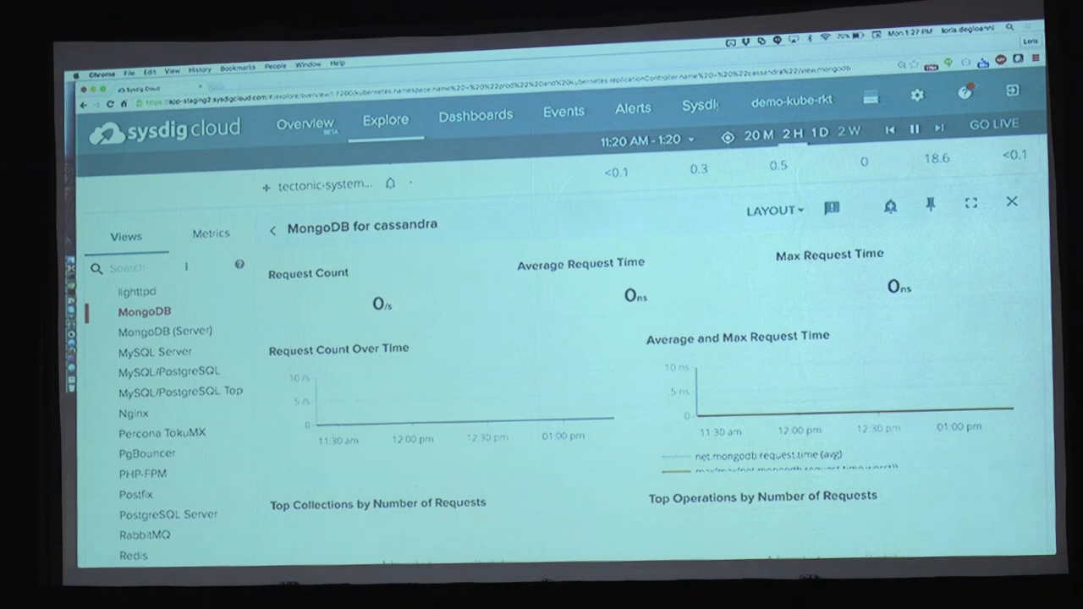
pyautogui.write('cassa')
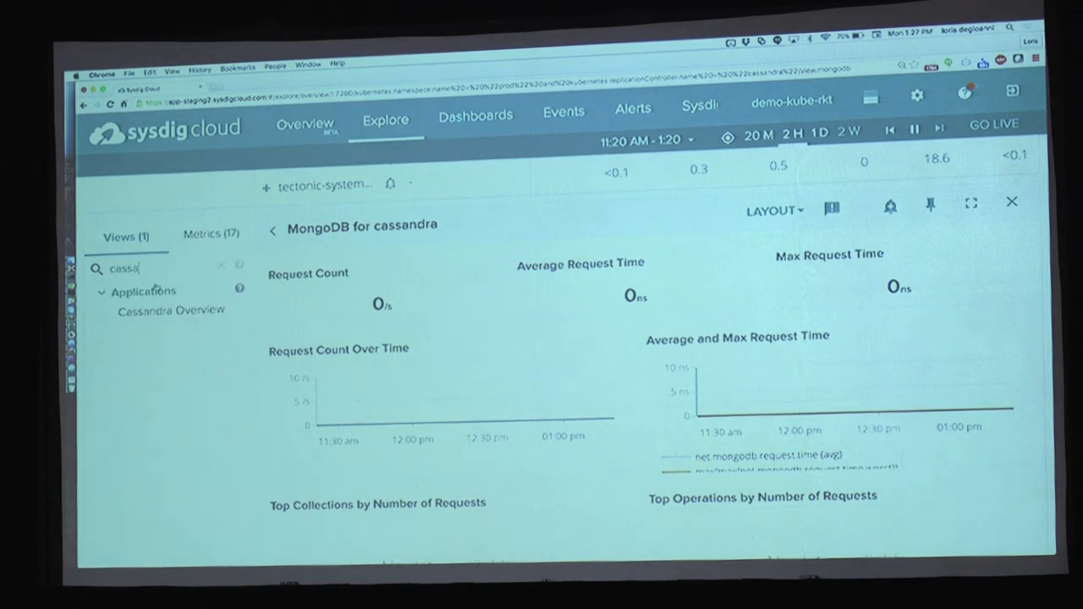
pyautogui.click(169, 311)
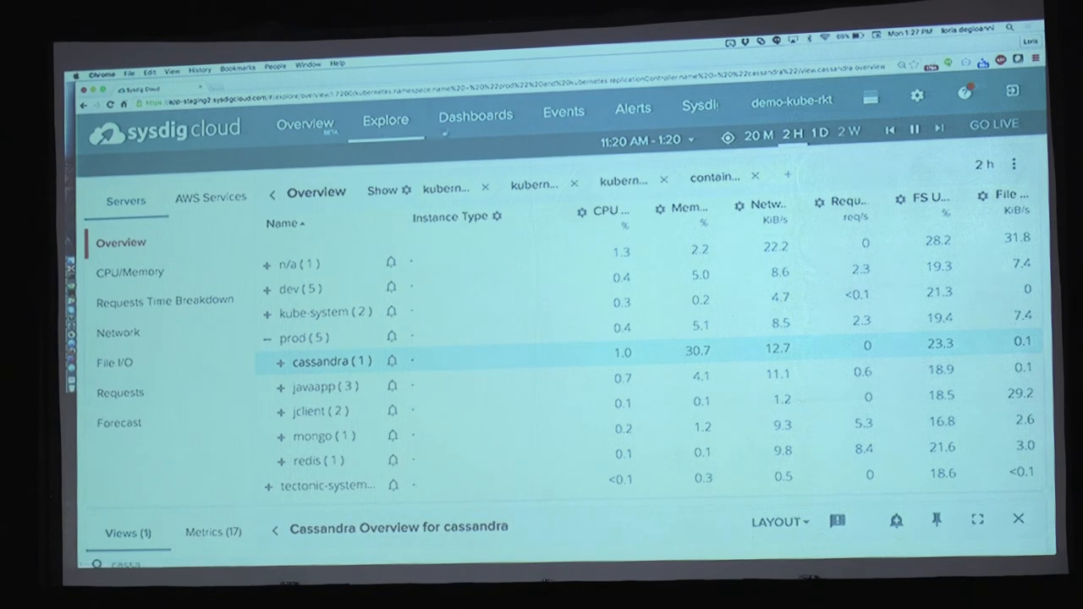
# Step: Show the Physical Map dashboard and expand host ip-10-5-2-183 into its processes and containers
pyautogui.click(473, 115)
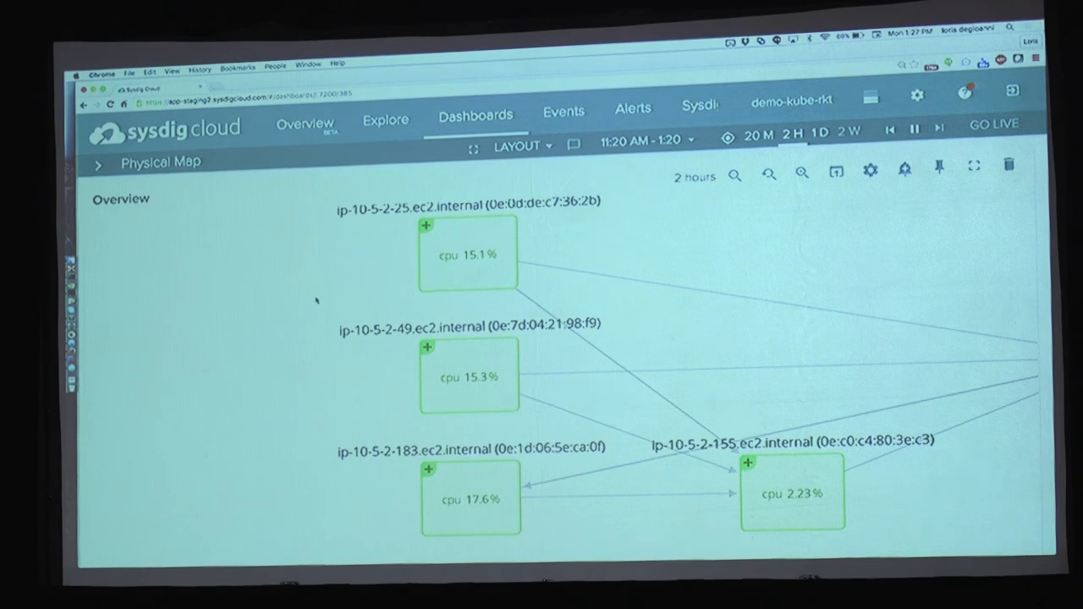
pyautogui.click(468, 375)
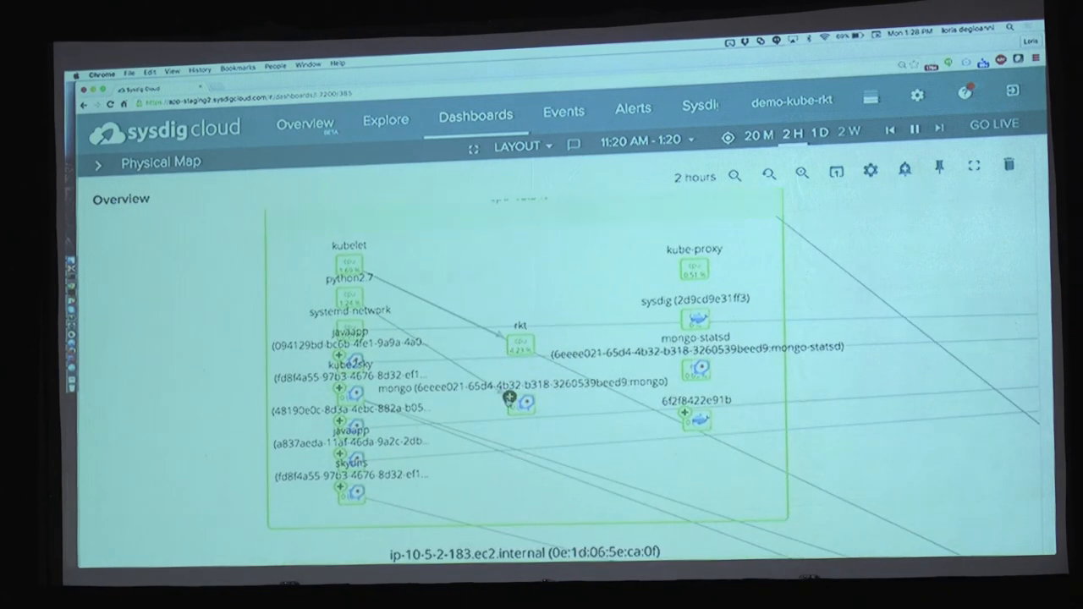
pyautogui.click(521, 403)
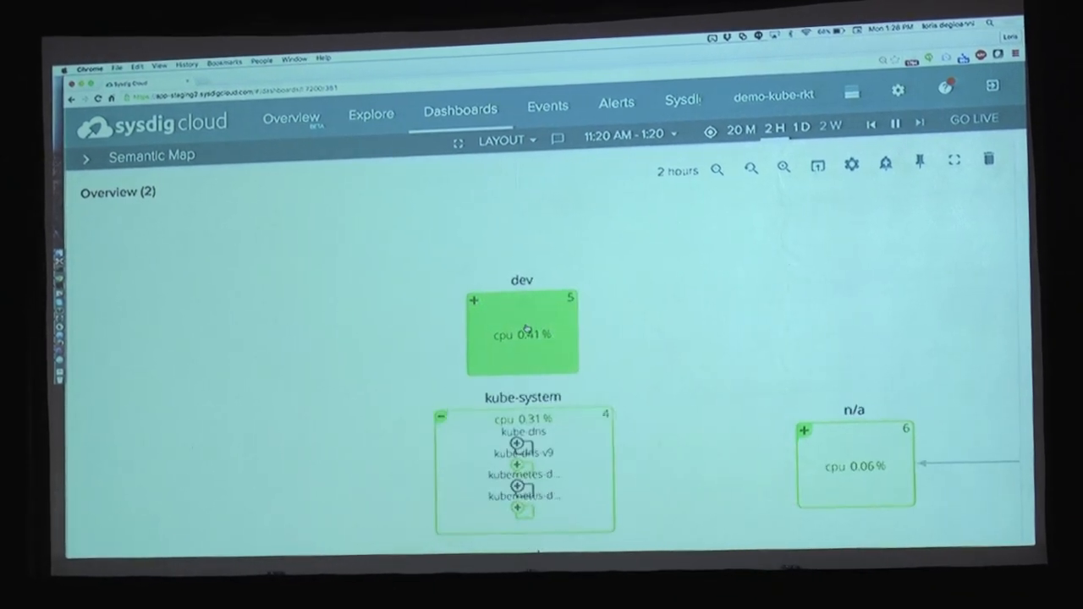
# Step: Expand the dev namespace in the Semantic Map to show jclient, javaapp, cassandra, mongo and redis
pyautogui.click(474, 302)
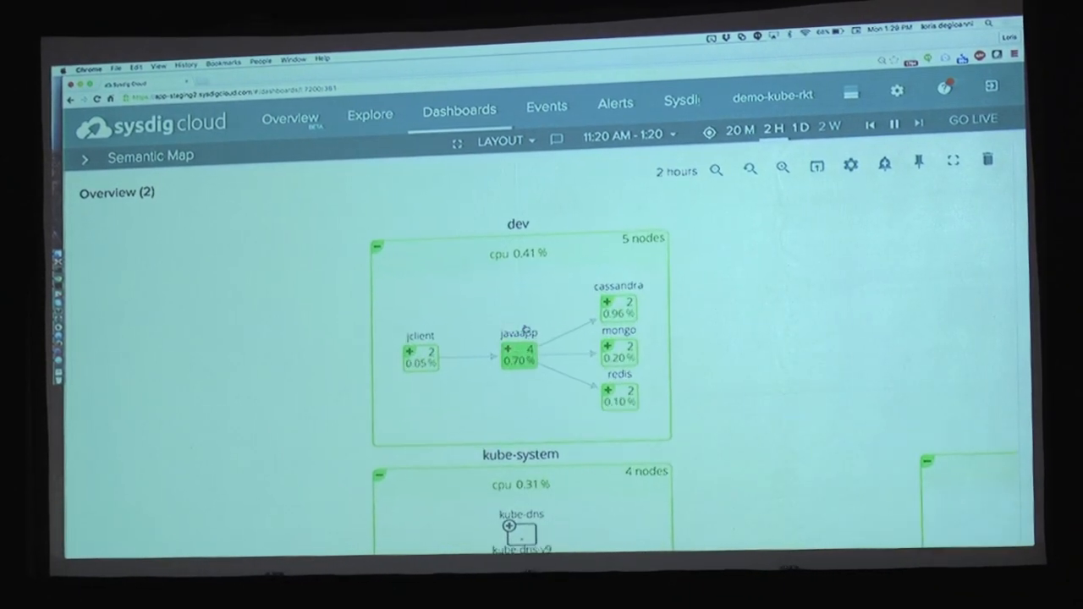